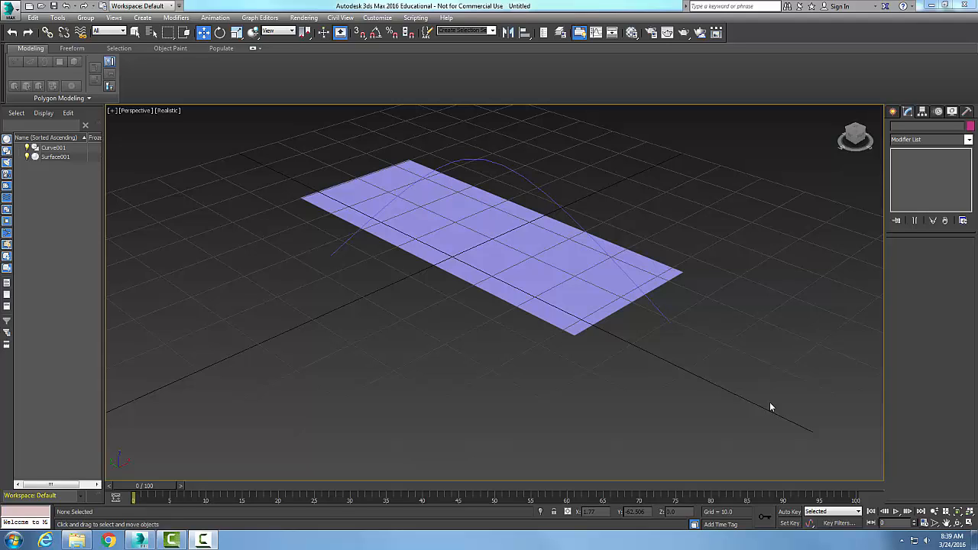
mouse_move(766, 410)
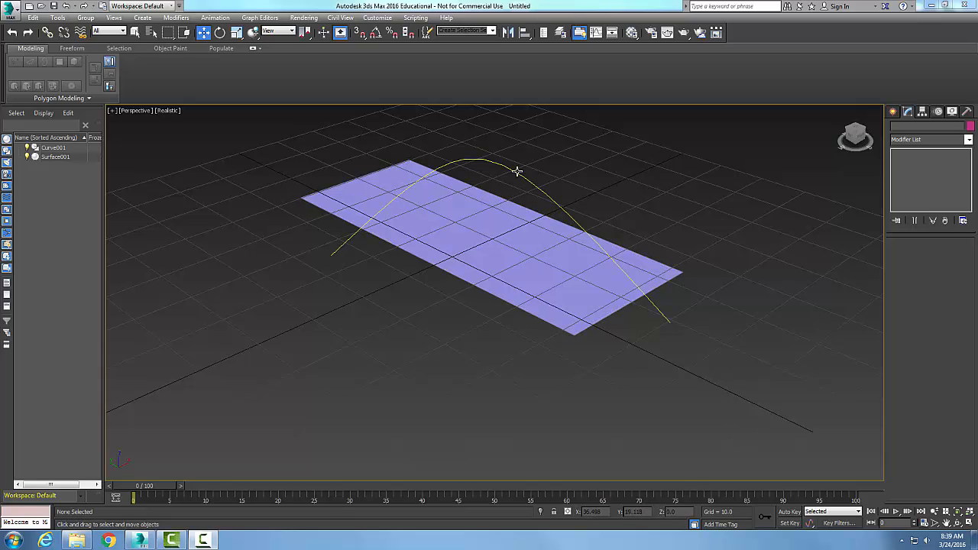
Step: Select the flat rectangular NURBS surface in the viewport
left_click(496, 285)
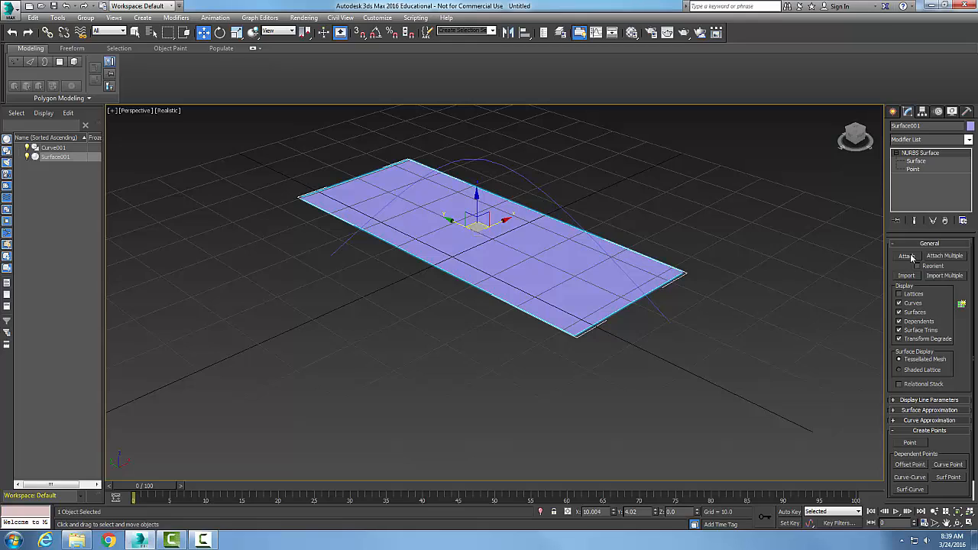
Step: Start the General rollout's Attach tool to merge the arched curve into the surface
left_click(905, 255)
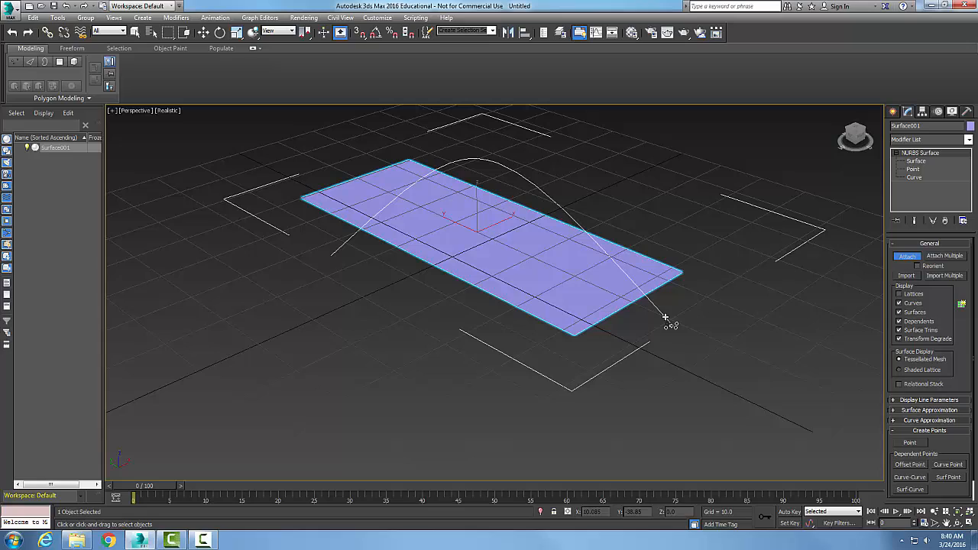
mouse_move(544, 158)
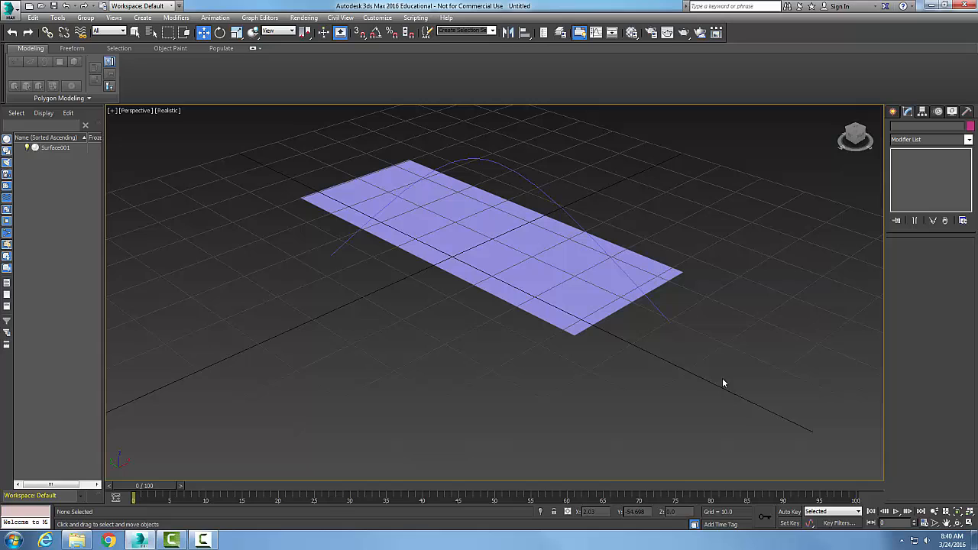
mouse_move(604, 329)
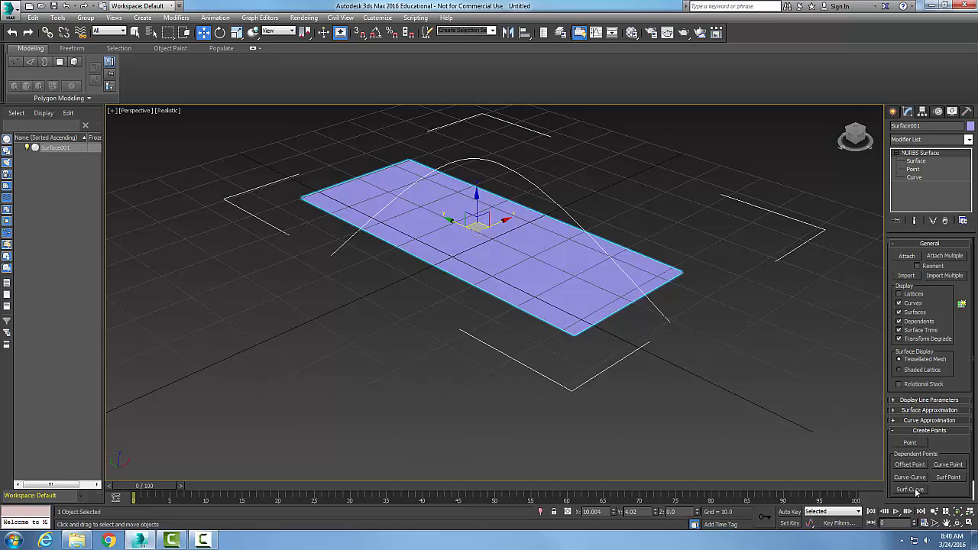
Step: Activate the Surf-Curve dependent point tool for the curve-surface intersection
left_click(909, 488)
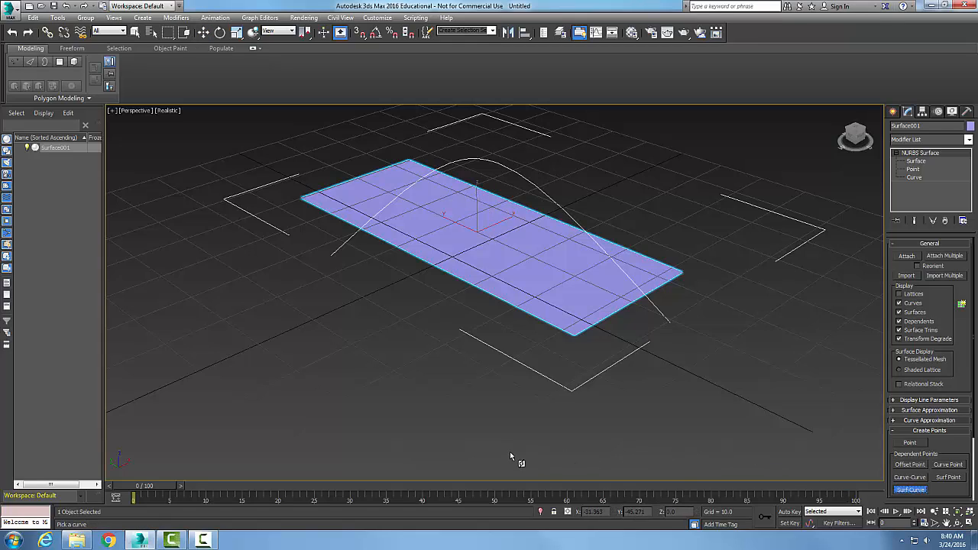
mouse_move(332, 257)
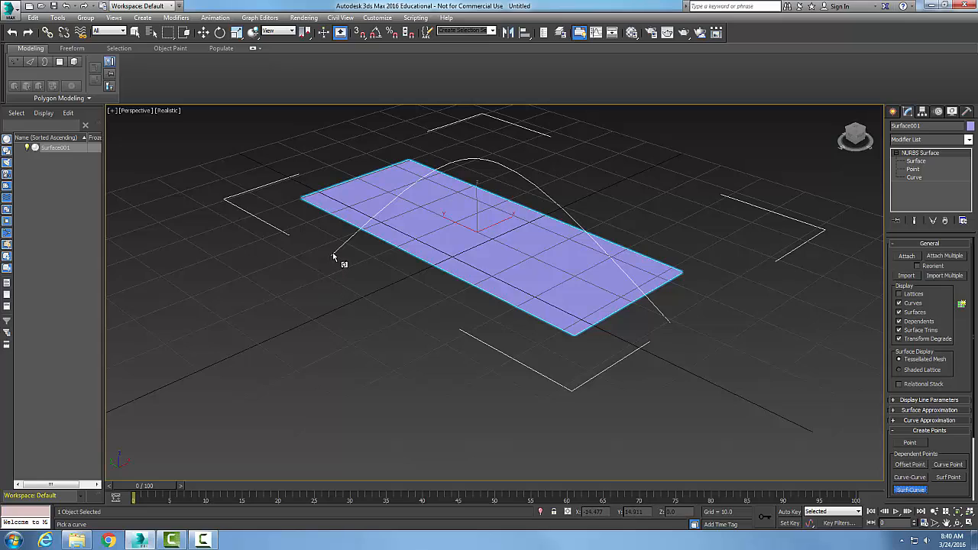
mouse_move(337, 251)
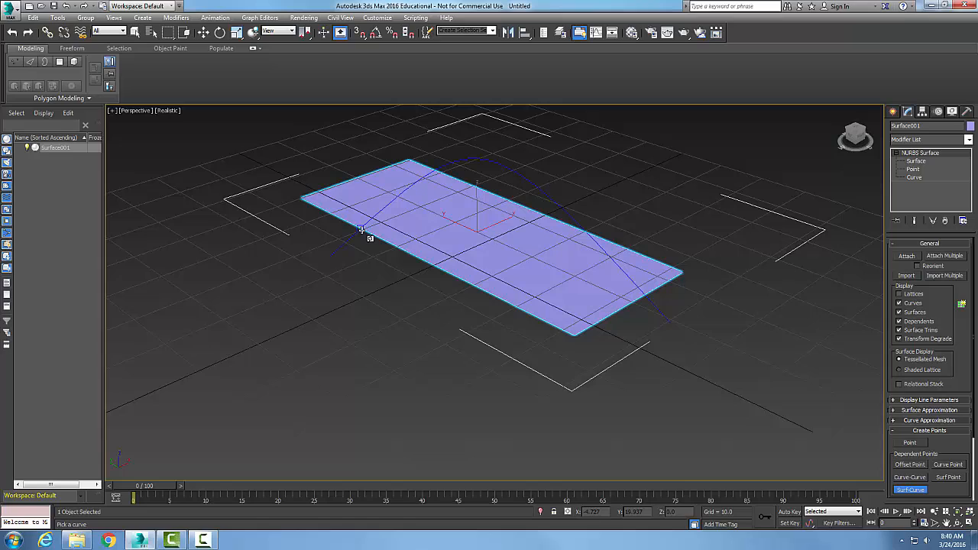
mouse_move(377, 216)
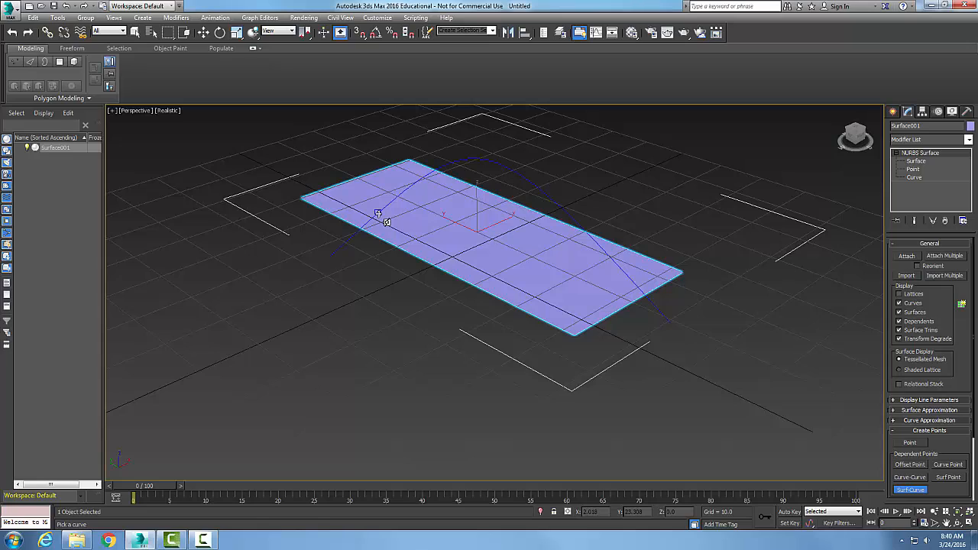
mouse_move(423, 243)
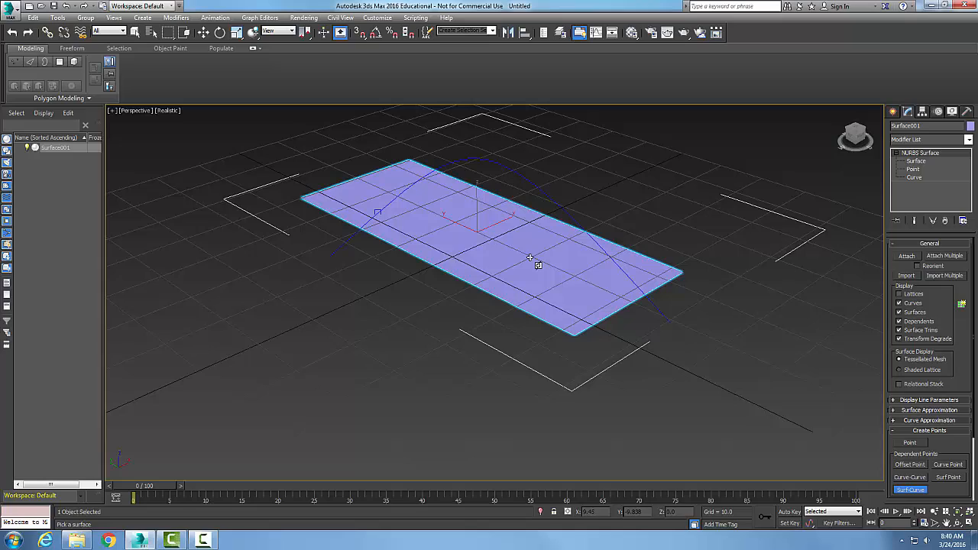
mouse_move(549, 241)
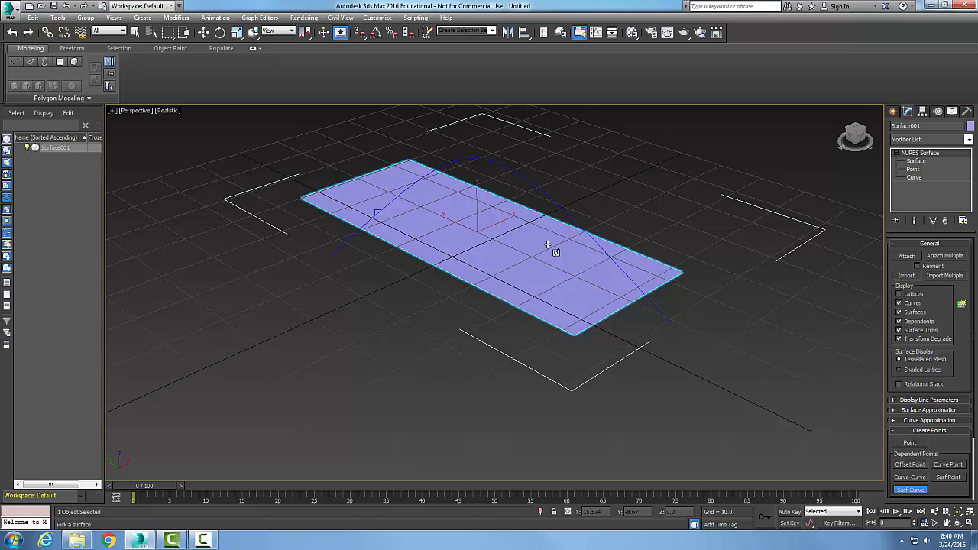
mouse_move(550, 243)
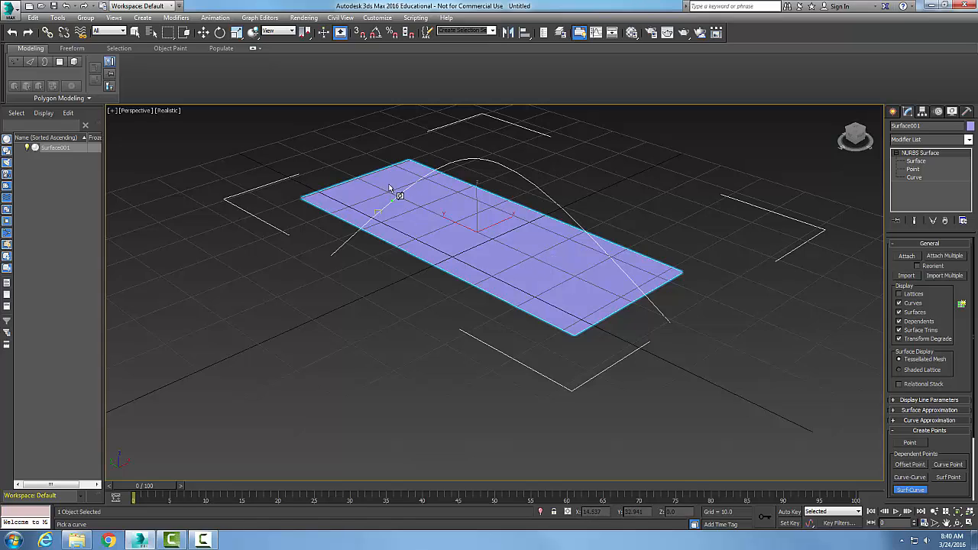
mouse_move(387, 207)
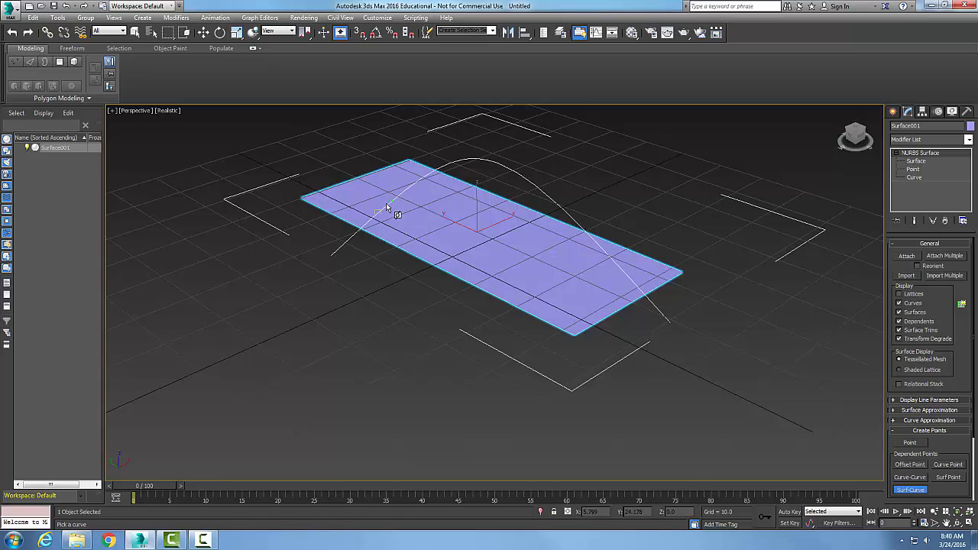
mouse_move(386, 212)
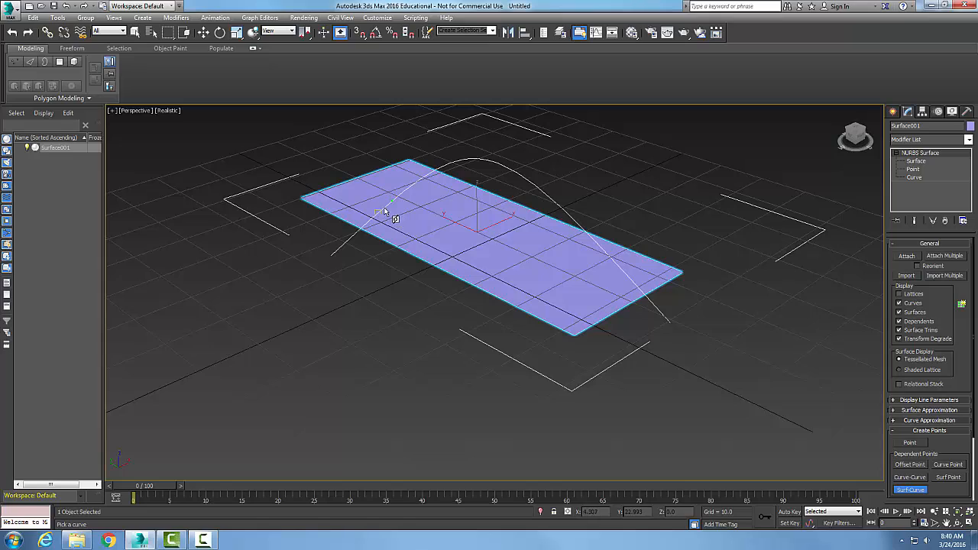
mouse_move(377, 216)
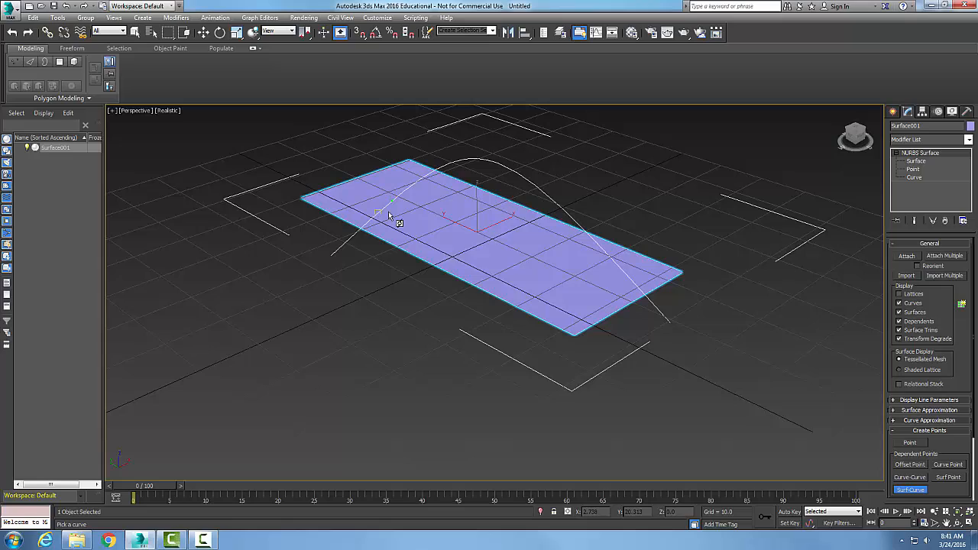
mouse_move(393, 218)
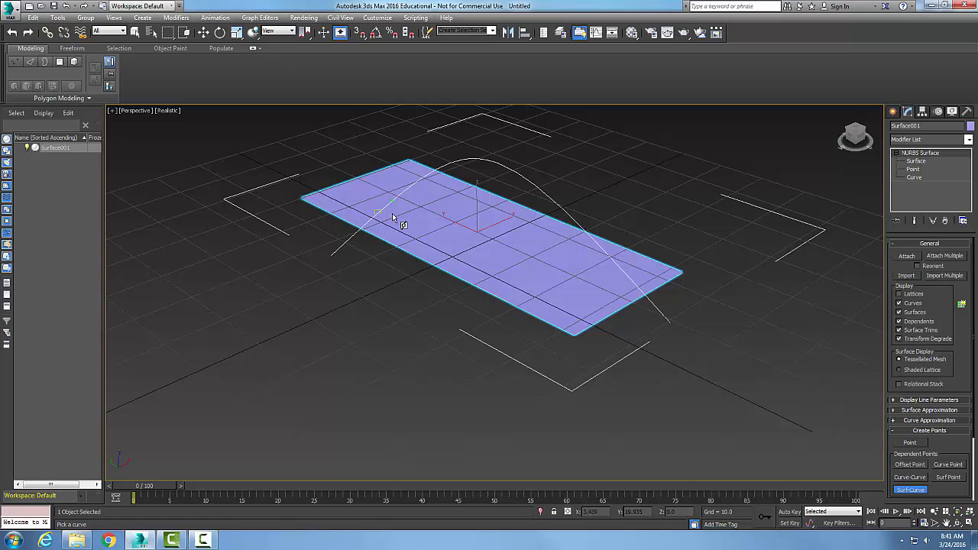
mouse_move(400, 221)
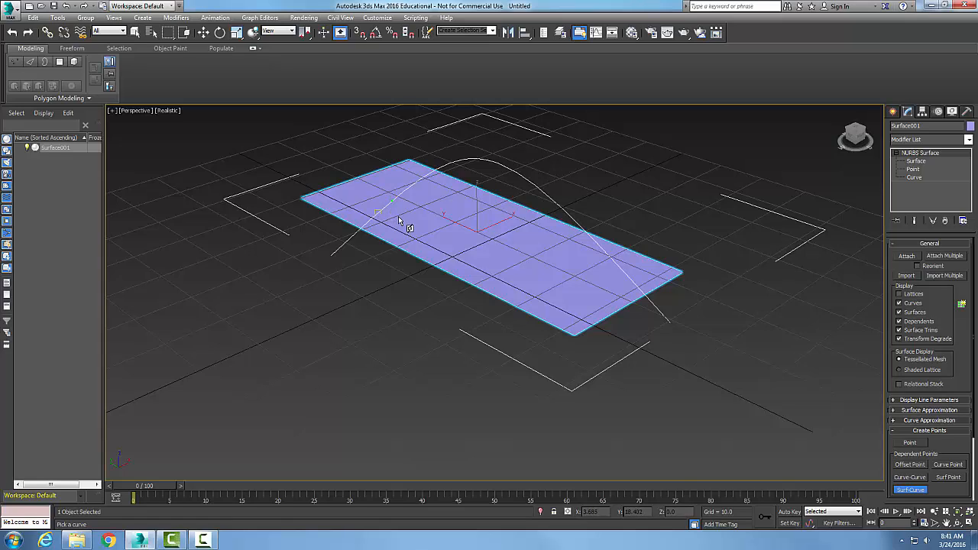
mouse_move(342, 170)
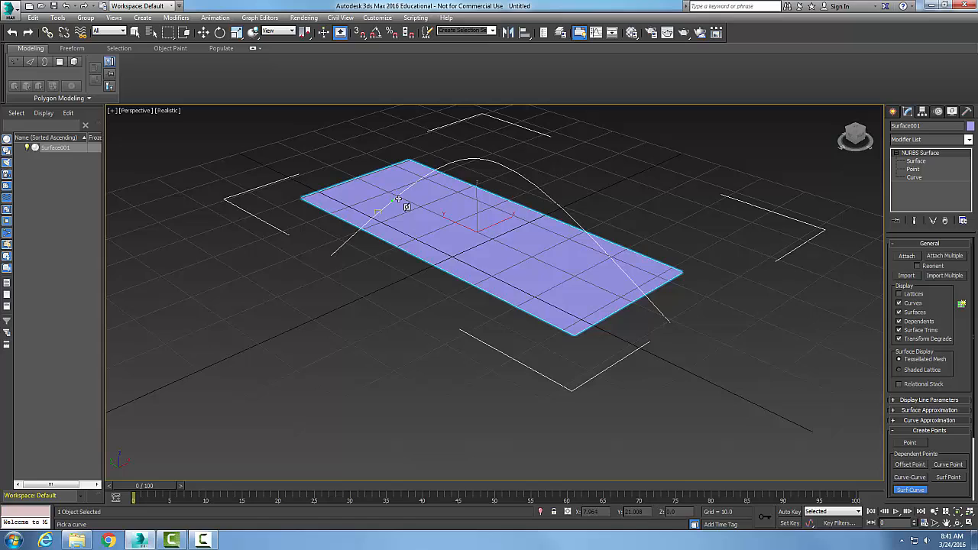
mouse_move(409, 240)
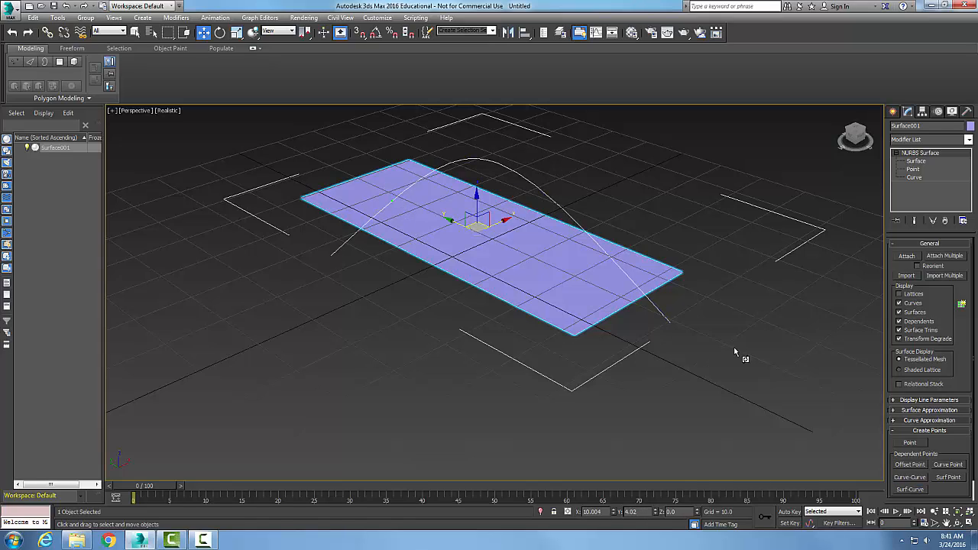
Step: Exit the intersection point tool via the quad menu and clear the selection
right_click(735, 352)
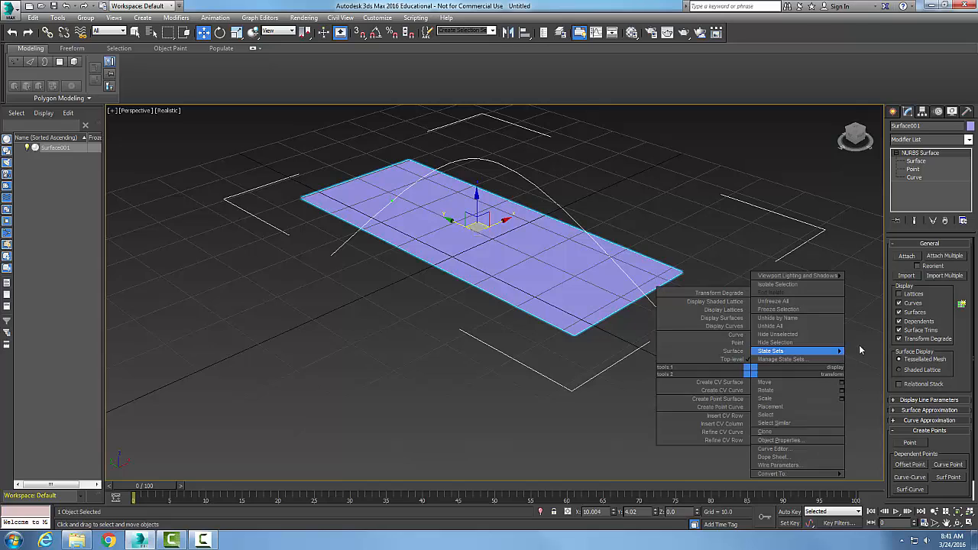
left_click(913, 160)
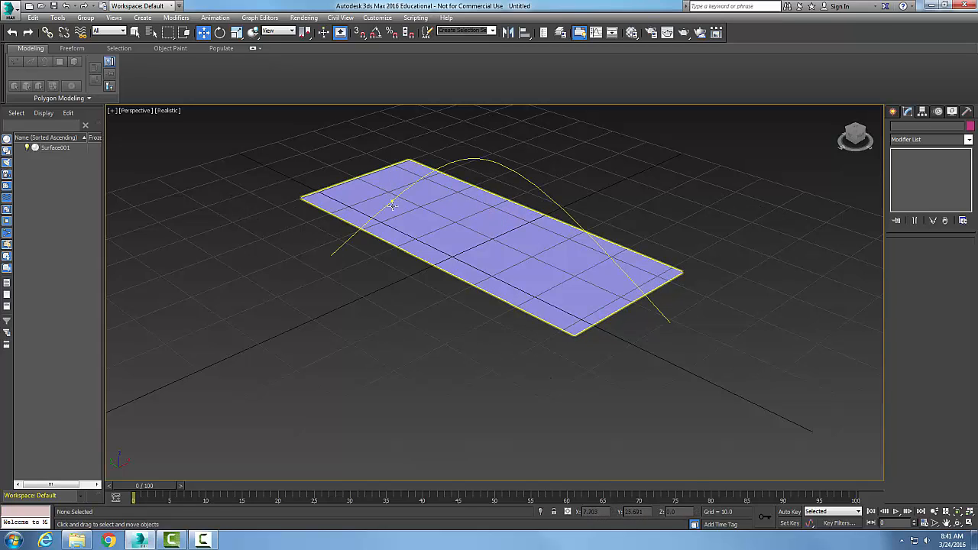
left_click(381, 350)
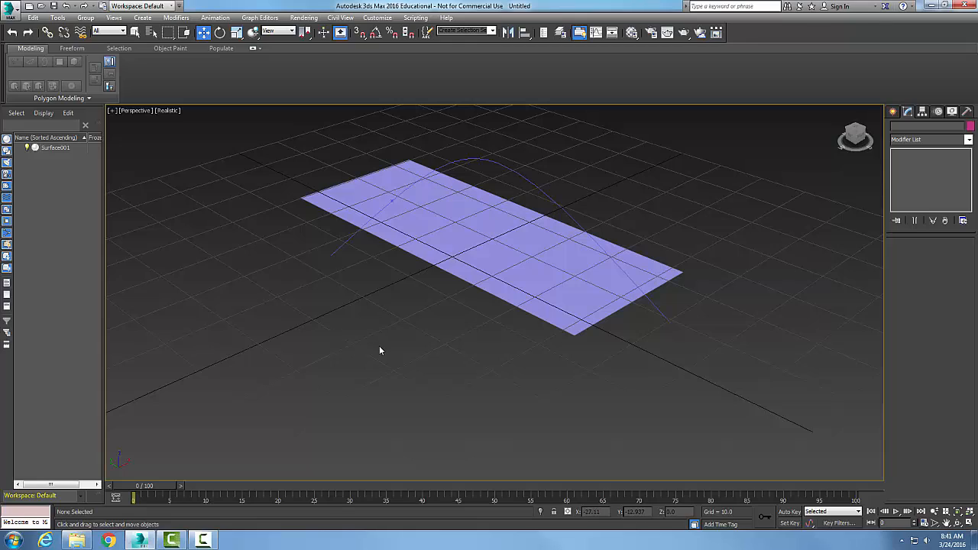